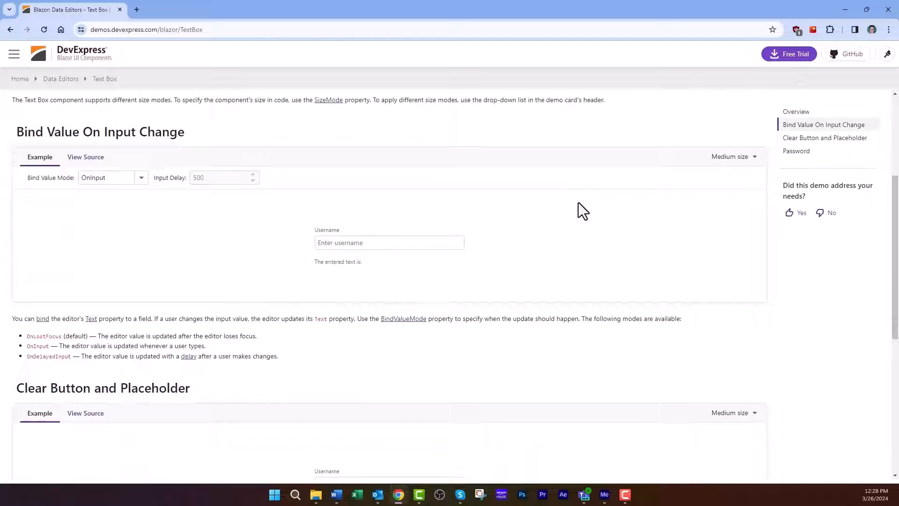
- Scroll the Text Box demo past the binding and clear-button examples to the Password example
{"action": "scroll", "scroll_direction": "down", "scroll_amount": 3}
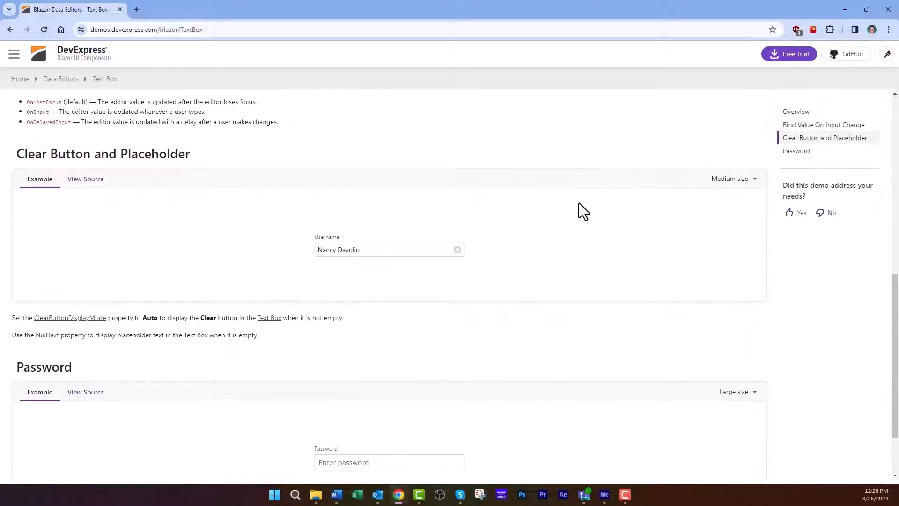
{"action": "scroll", "scroll_direction": "down", "scroll_amount": 3}
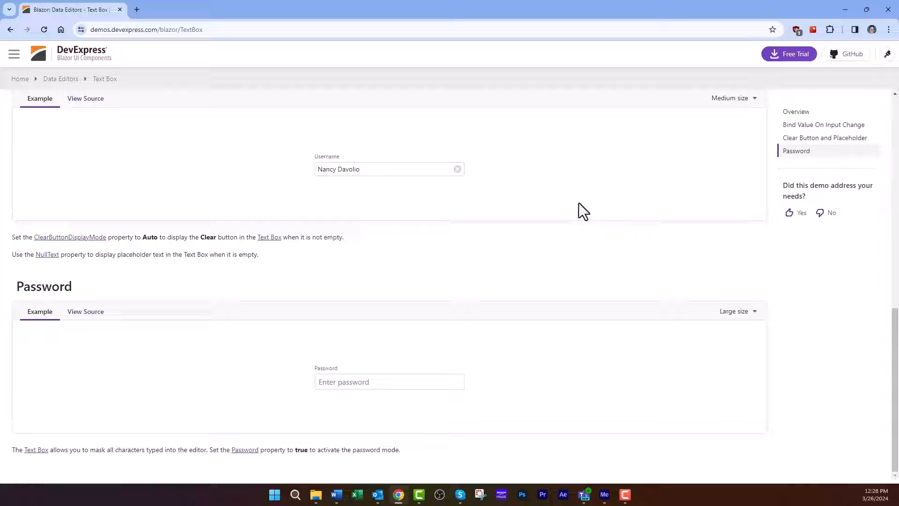
{"action": "left_click", "coordinate": [456, 169]}
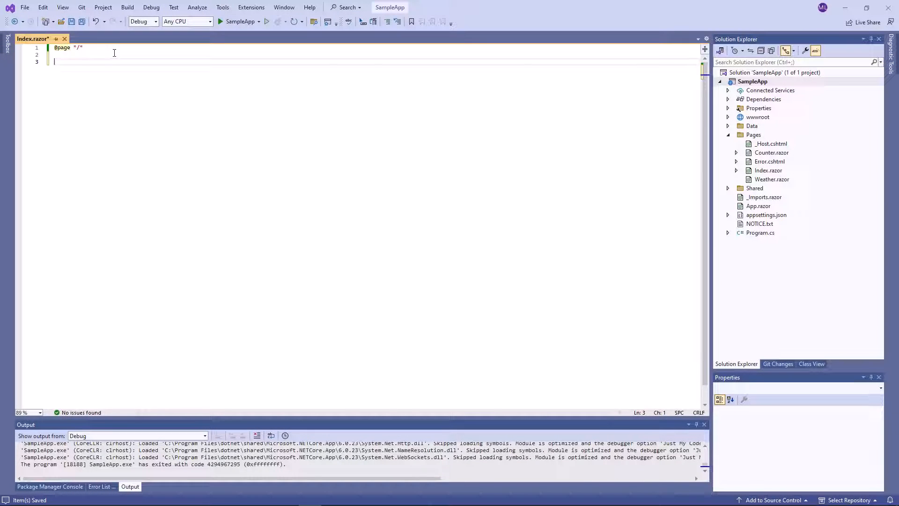
- Add a DxTextBox with Text "John Smith" and InputId "username"
{"action": "type", "text": "<DxTextBox Text=\"John Sm\"></DxTextBox>"}
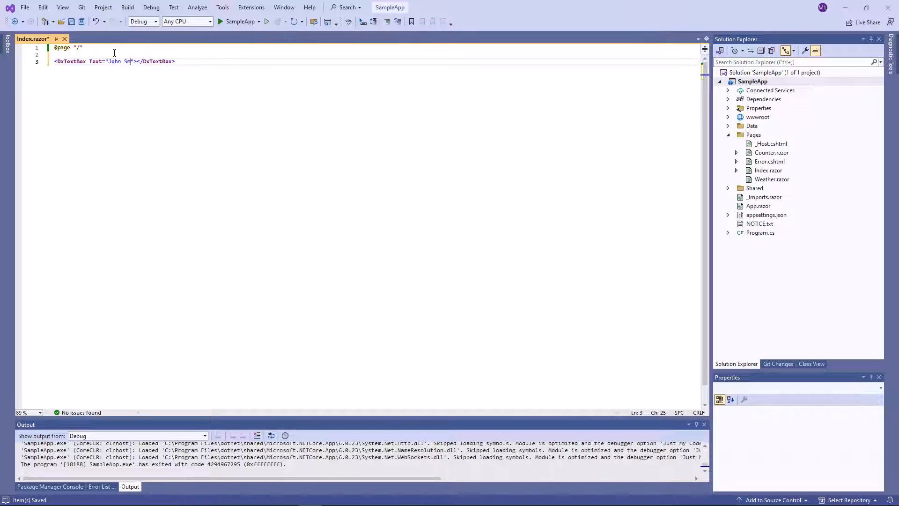
{"action": "type", "text": "ith"}
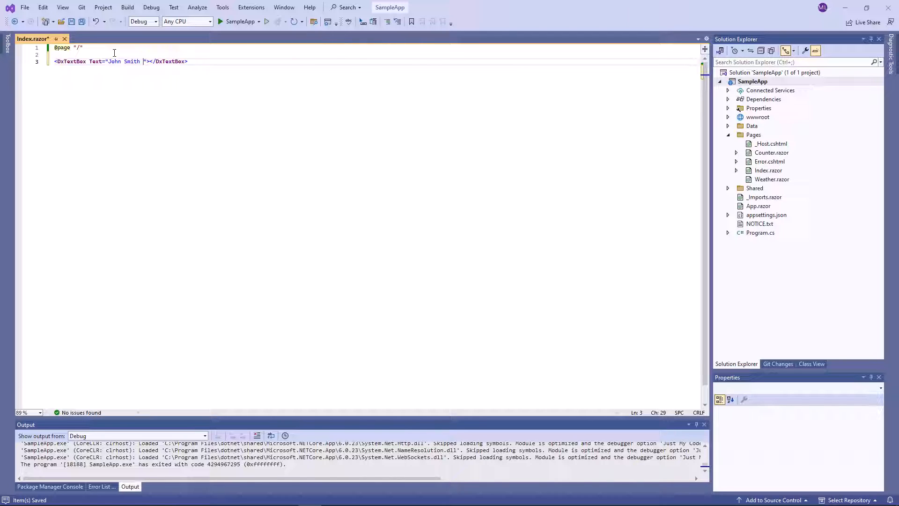
{"action": "type", "text": "InputId=\"username"}
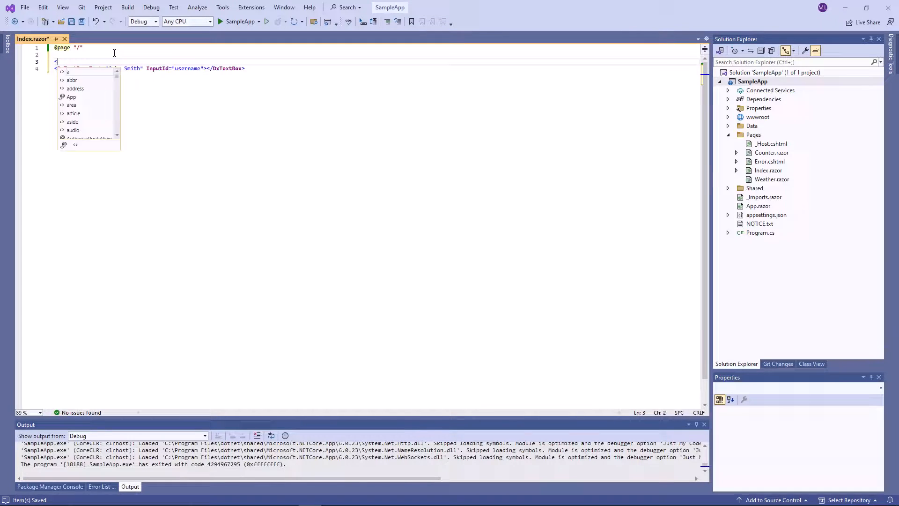
- Add a label for "username" with class mt-2 reading User name
{"action": "type", "text": "label>"}
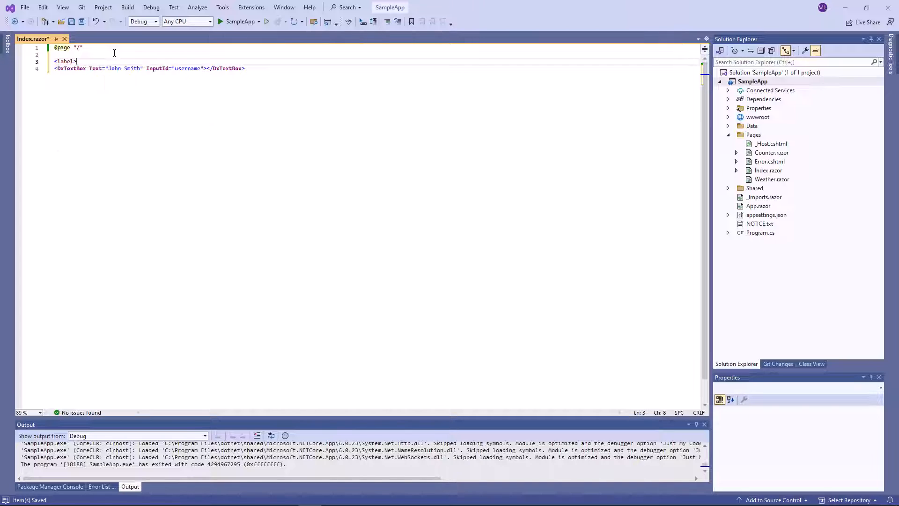
{"action": "type", "text": "for=\"usernam"}
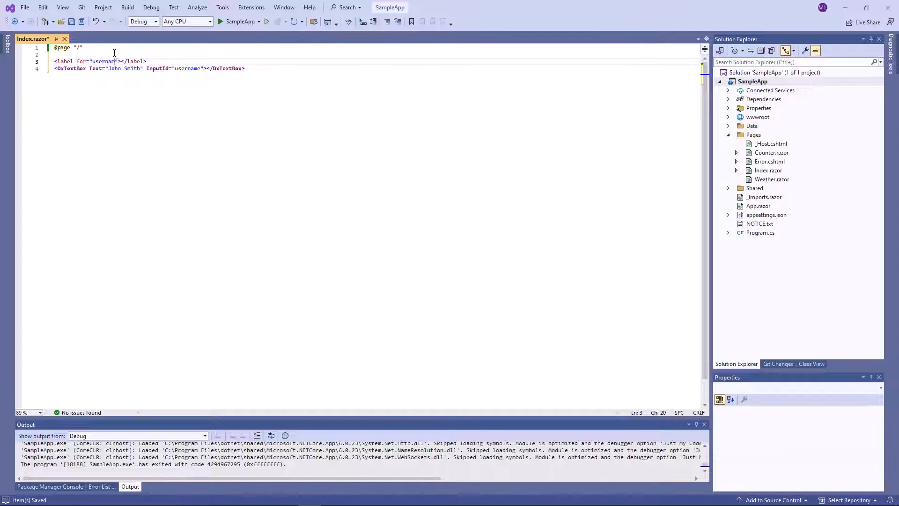
{"action": "type", "text": "class=\"mt\""}
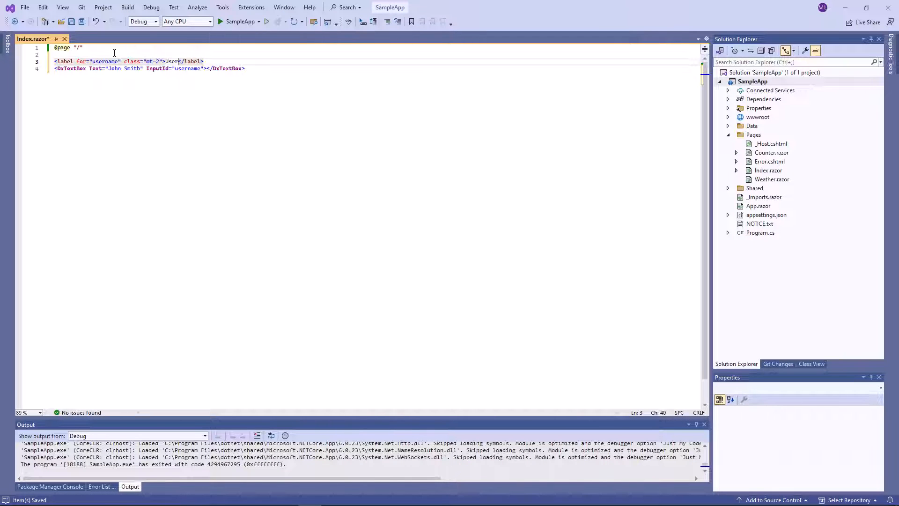
{"action": "type", "text": "name"}
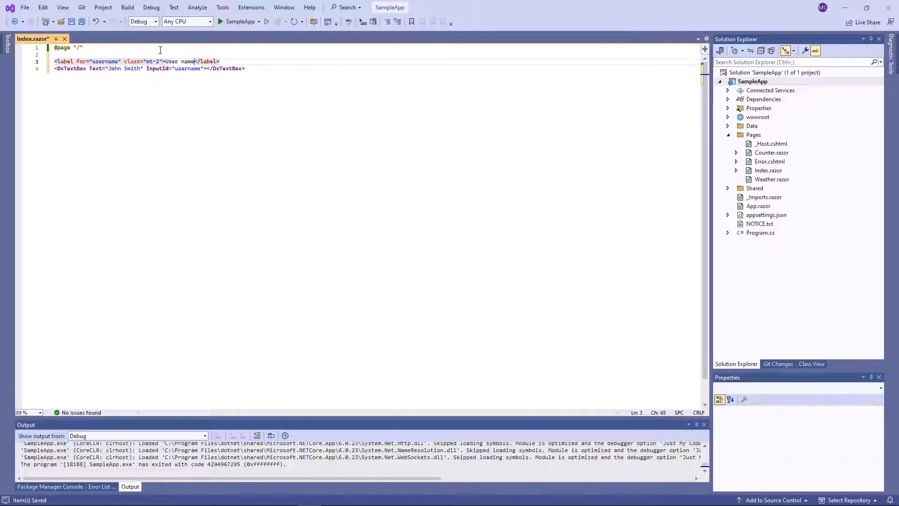
{"action": "left_click", "coordinate": [219, 22]}
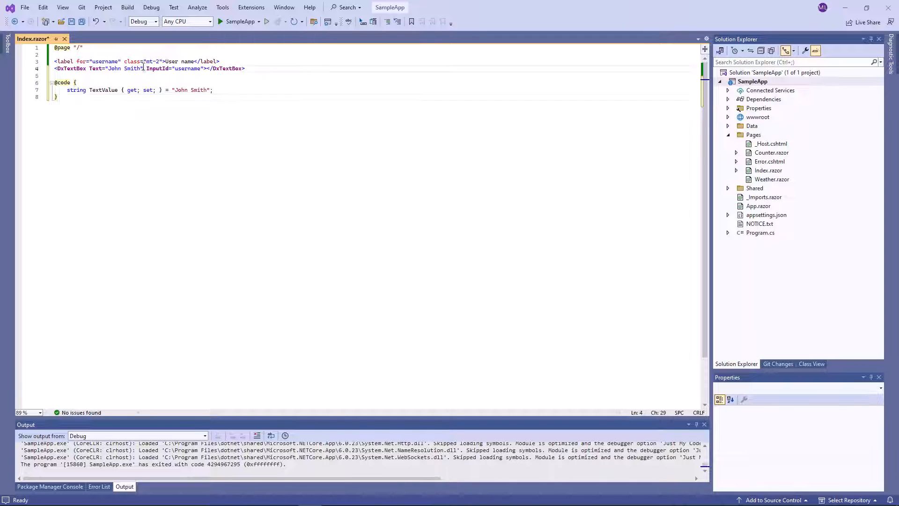
{"action": "key", "text": "Delete"}
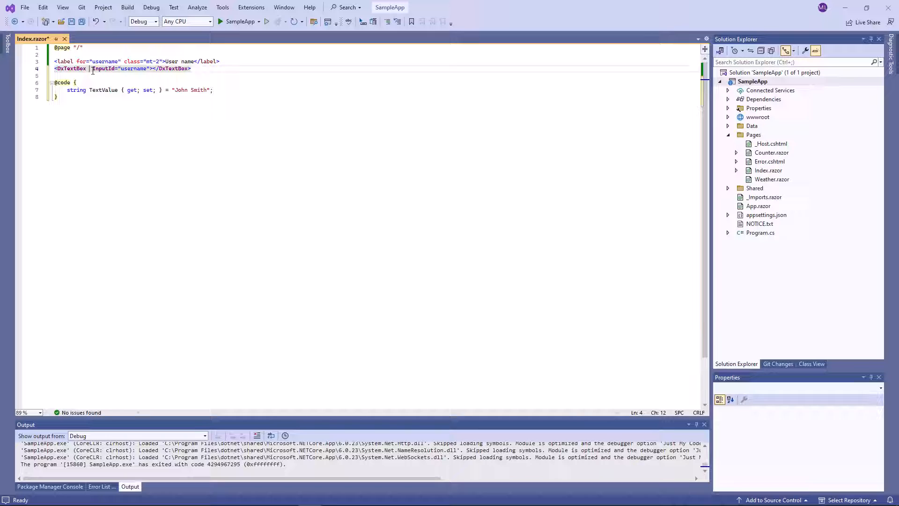
{"action": "type", "text": "@bind-Text=\""}
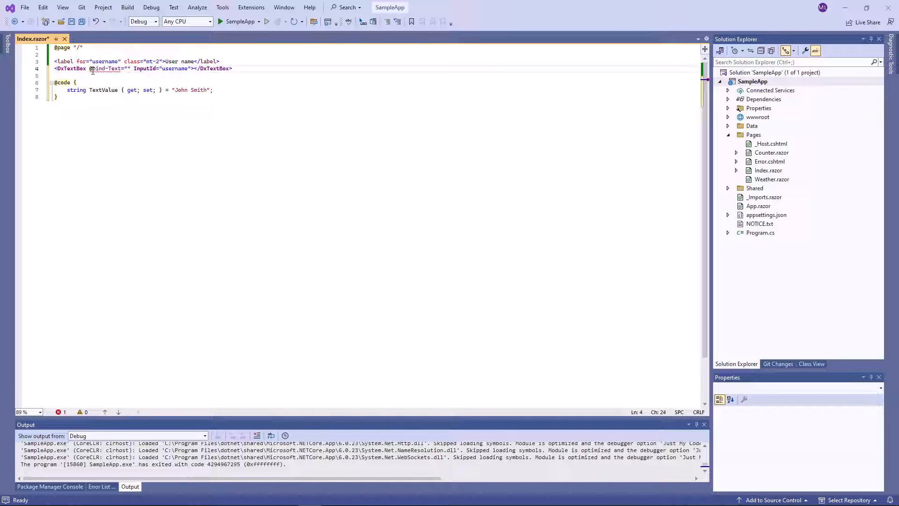
{"action": "type", "text": "@TextValue"}
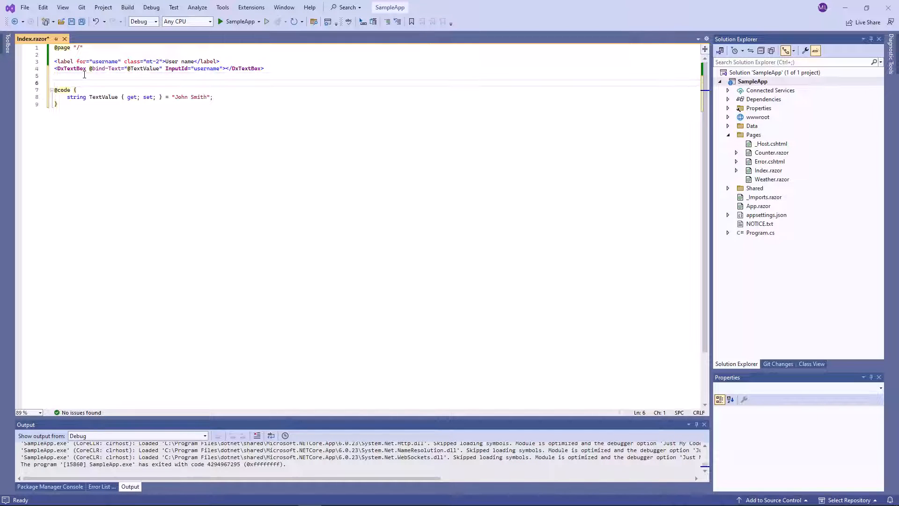
{"action": "type", "text": "<p> The entered text is: <b>@TextValue</b> </p>"}
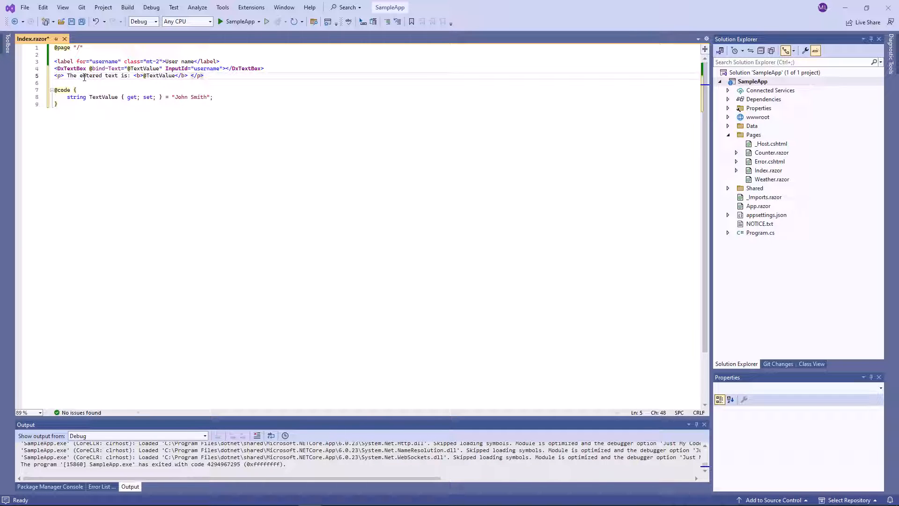
{"action": "left_click", "coordinate": [220, 21]}
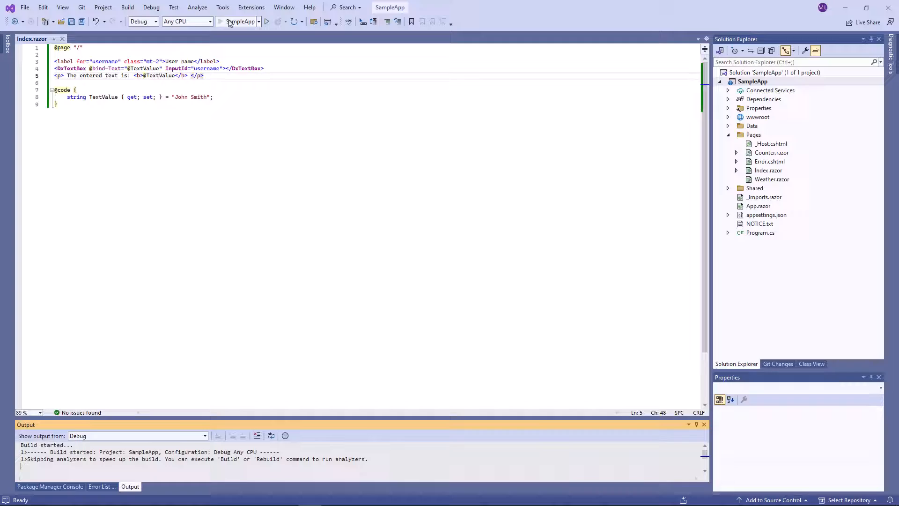
{"action": "left_click", "coordinate": [267, 22]}
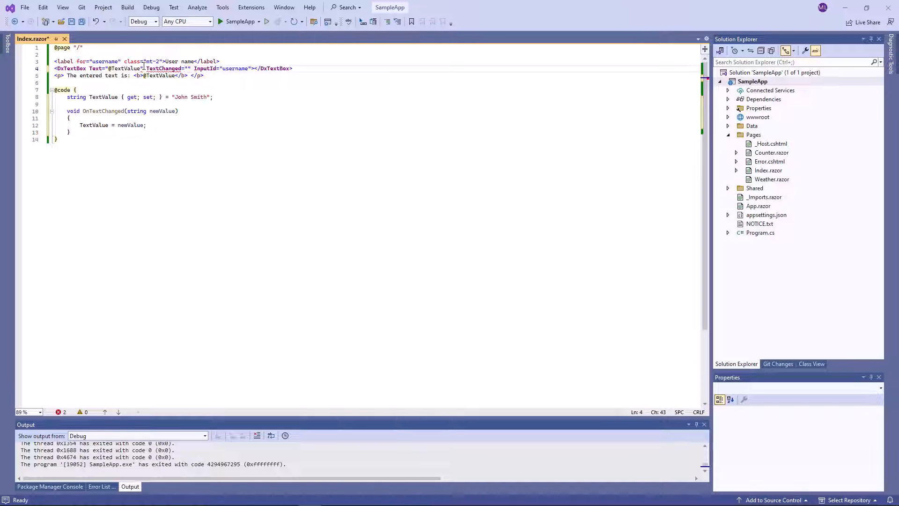
{"action": "type", "text": "OnTex"}
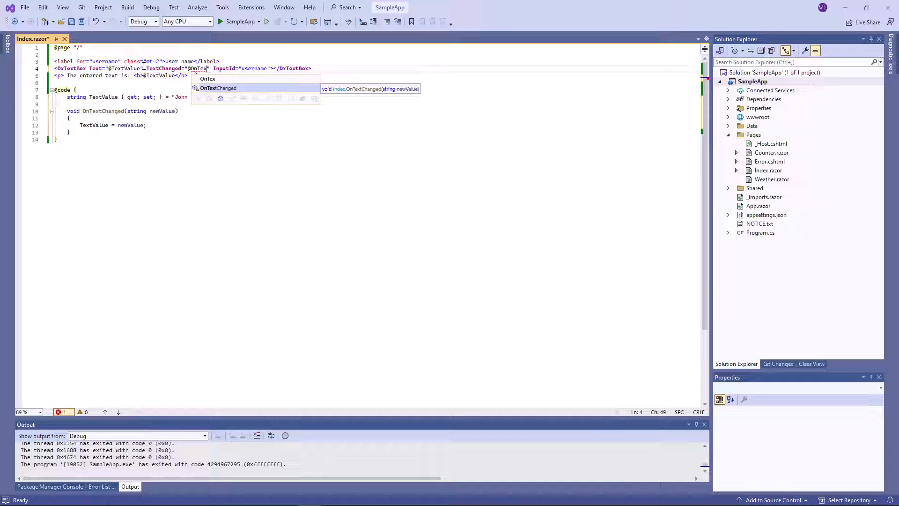
{"action": "left_click", "coordinate": [220, 21]}
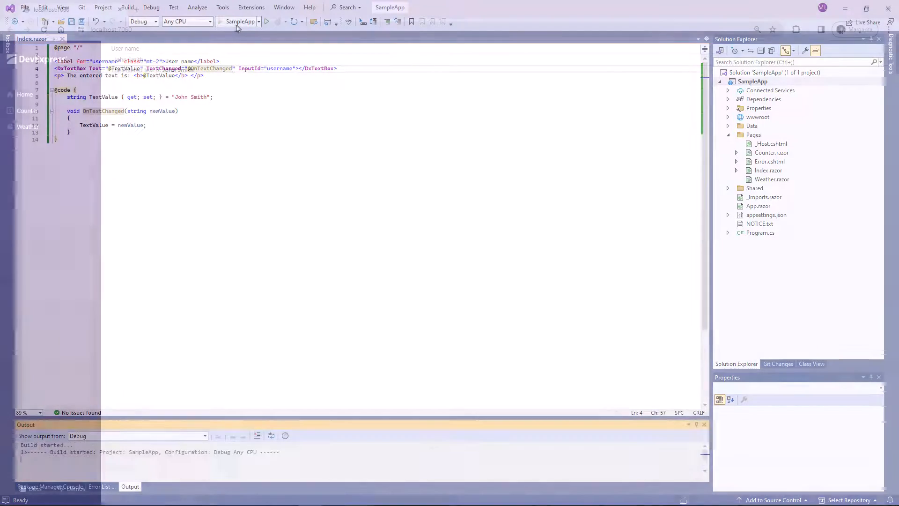
{"action": "left_click", "coordinate": [266, 21]}
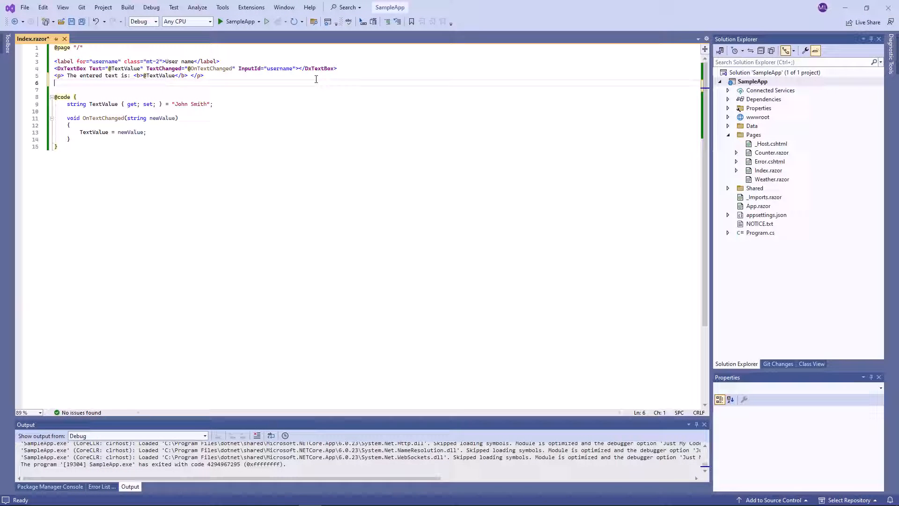
- Add a second DxTextBox with Password="true" and ClearButtonDisplayMode Auto
{"action": "type", "text": "<DxTextBox></DxTextBox>"}
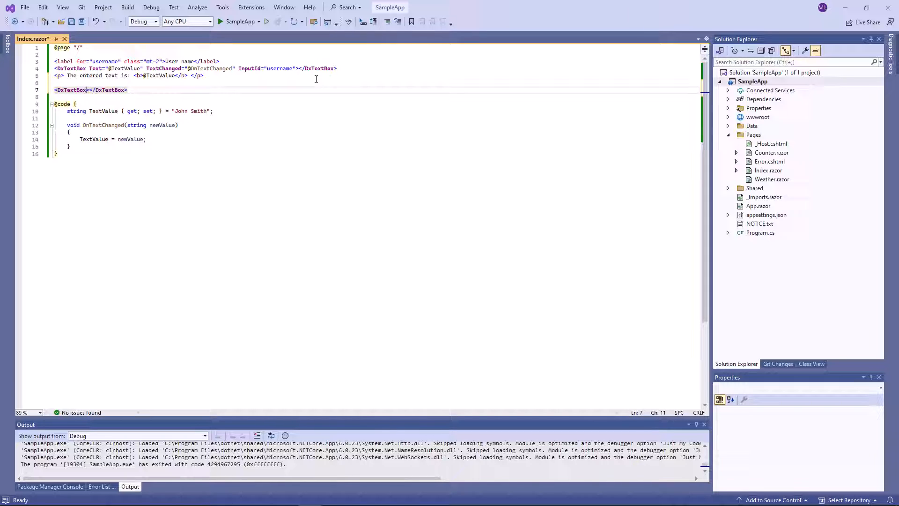
{"action": "type", "text": "Password"}
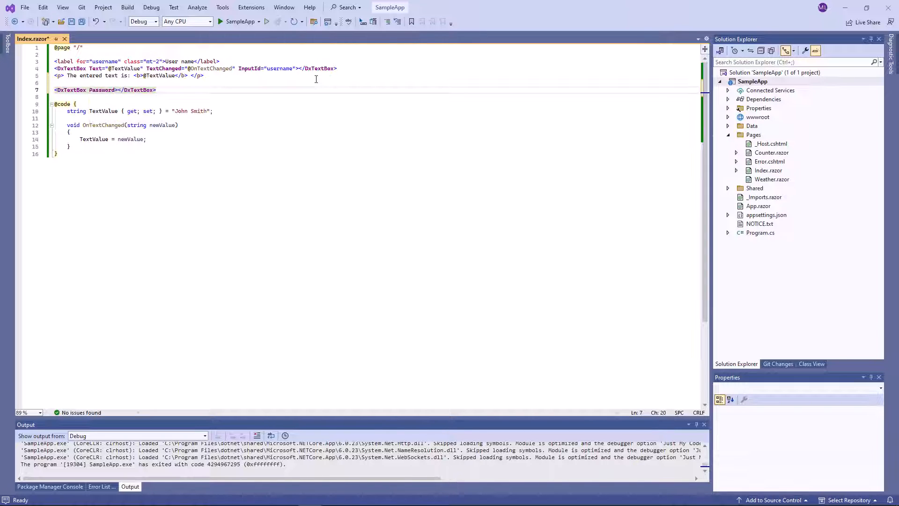
{"action": "type", "text": "=\"\""}
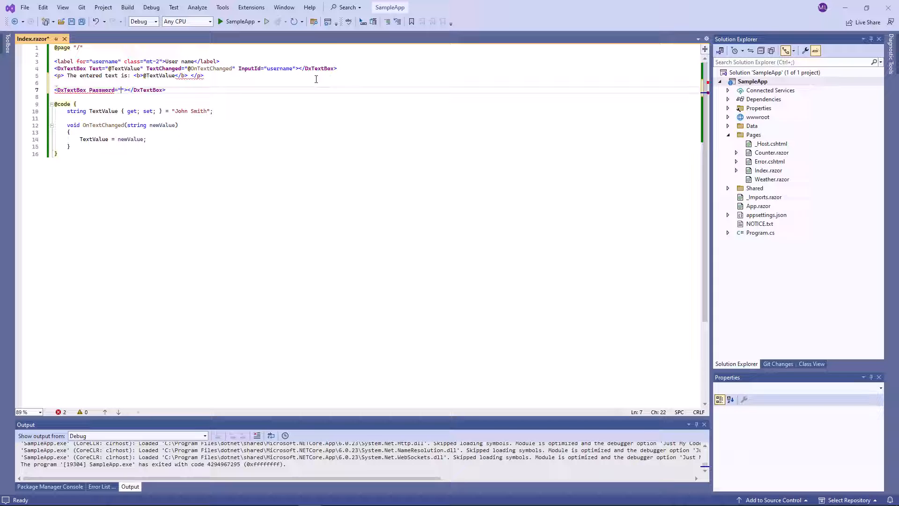
{"action": "type", "text": "true"}
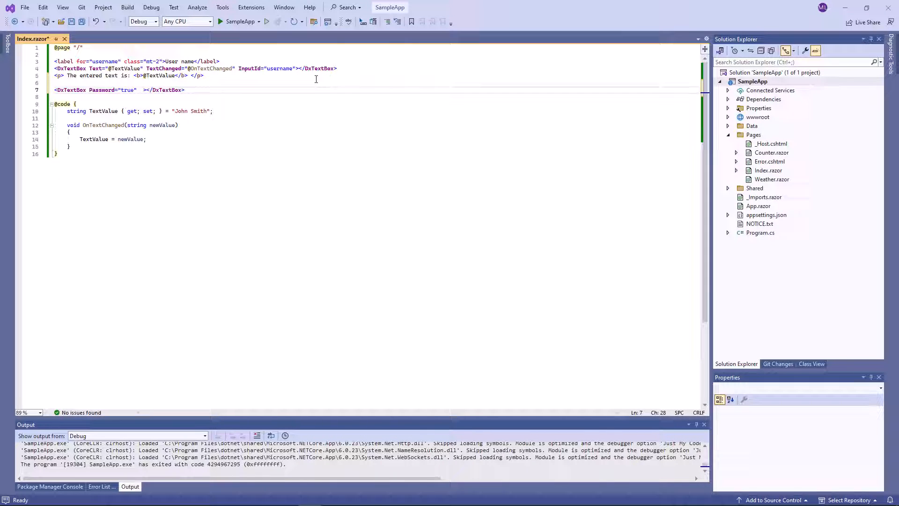
{"action": "type", "text": "ClearButtonDisplayMode=\"Cle"}
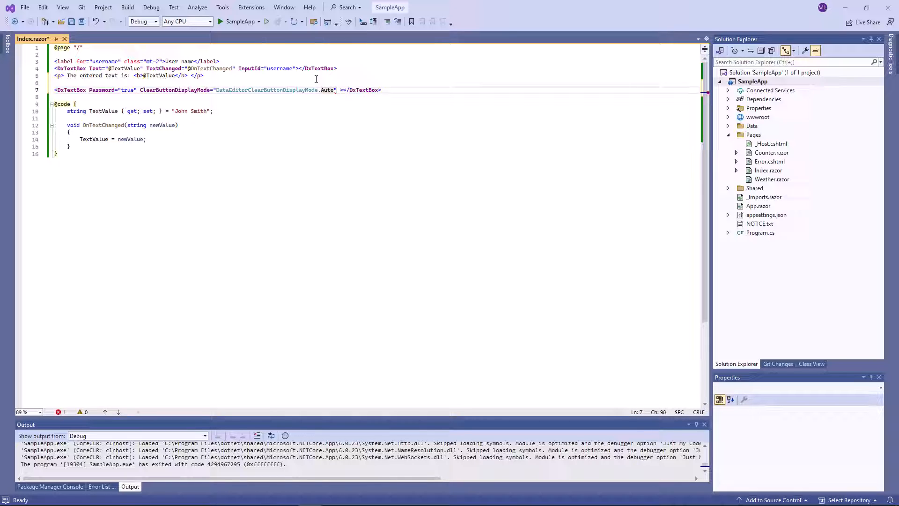
- Give it NullText "Enter password", InputId "password" and a Password label above
{"action": "type", "text": "NullText=\"\""}
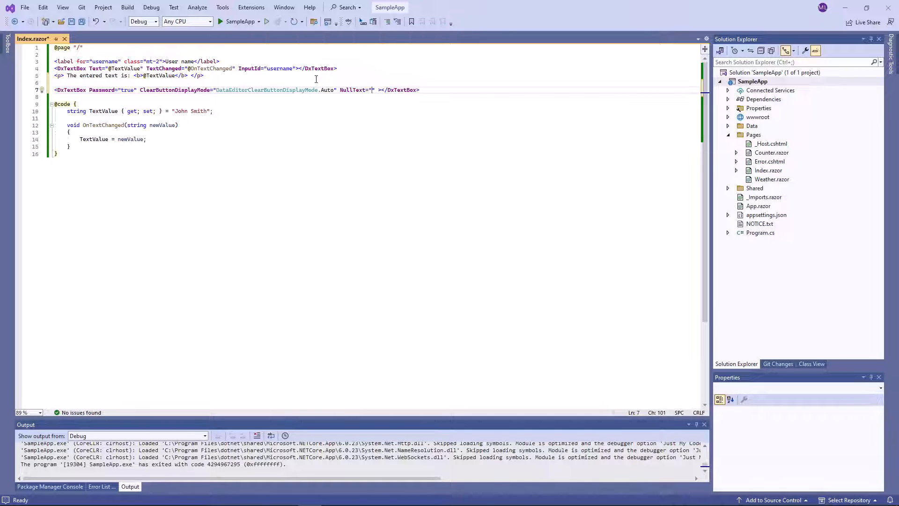
{"action": "type", "text": "Enter password"}
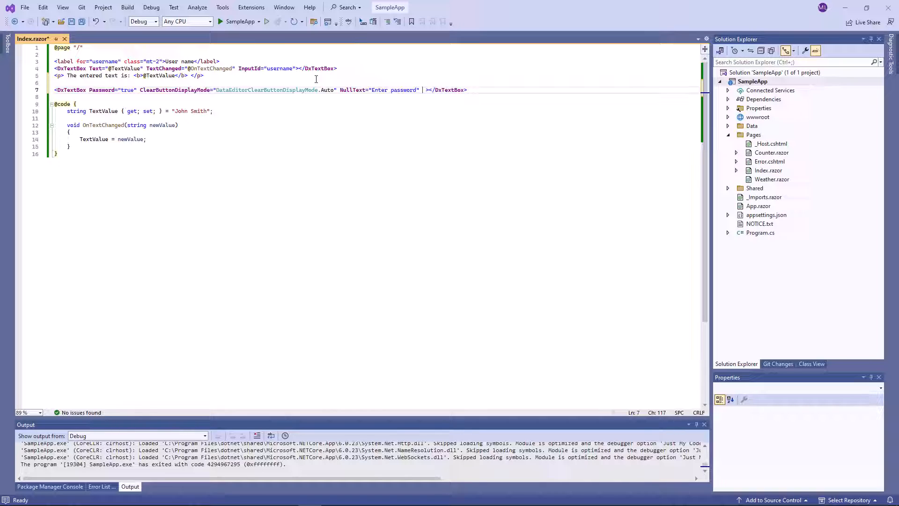
{"action": "type", "text": "InputId=\"\""}
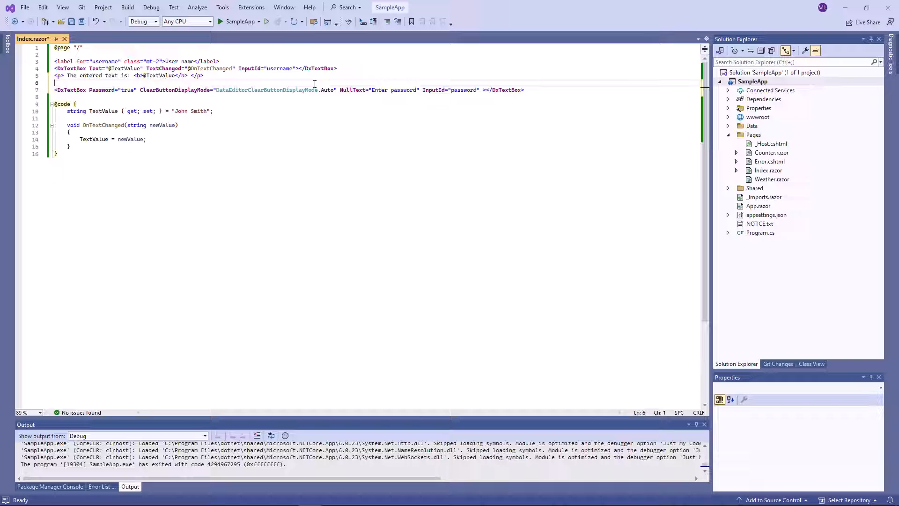
{"action": "type", "text": "<label for=\"password\" class=\"mt-2\">Password</label>"}
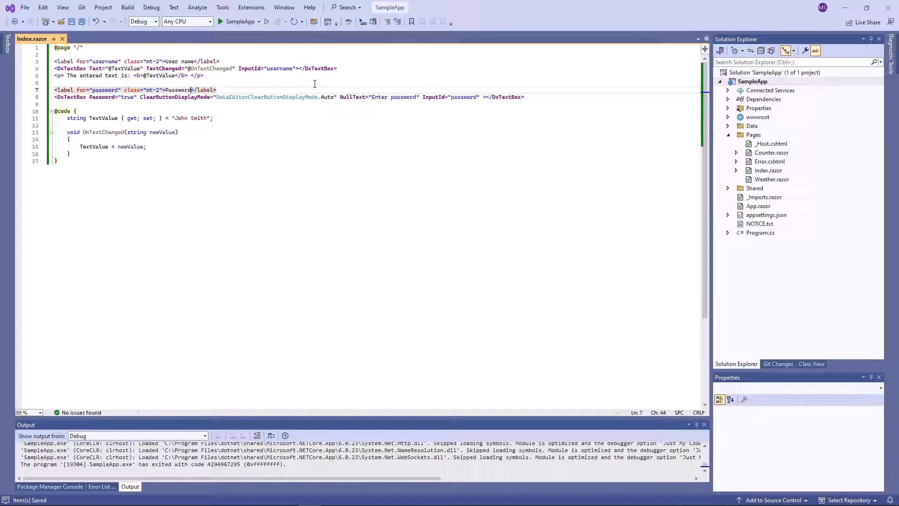
- Run the app and try the Password field to check masking and the clear button
{"action": "left_click", "coordinate": [220, 22]}
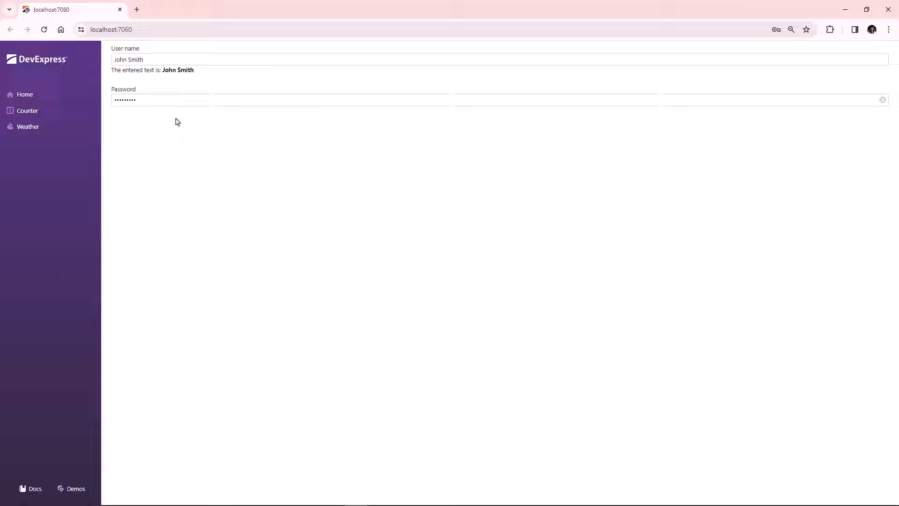
{"action": "left_click", "coordinate": [882, 99]}
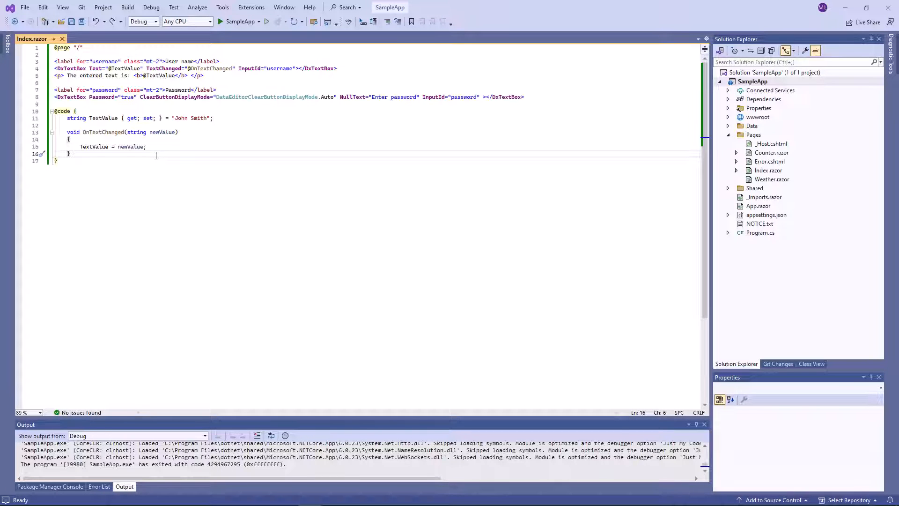
{"action": "key", "text": "Enter"}
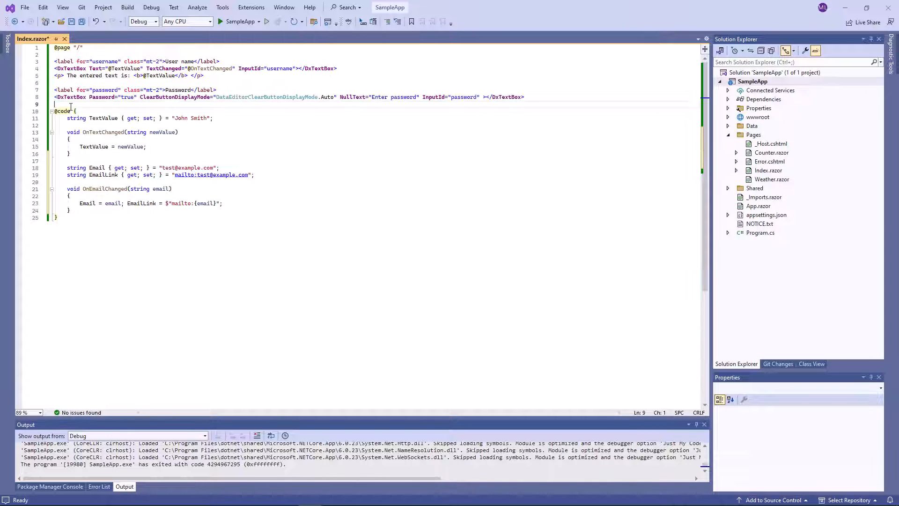
{"action": "type", "text": "<label for=\"email\" class=\"mt-2\">Email</label>"}
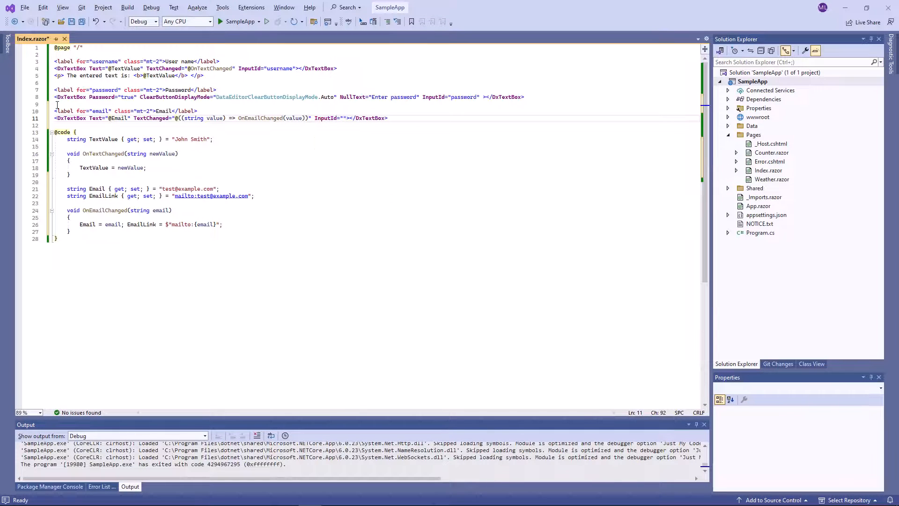
- Set InputId "email" and add a Buttons section with a DxEditorButton
{"action": "type", "text": "email"}
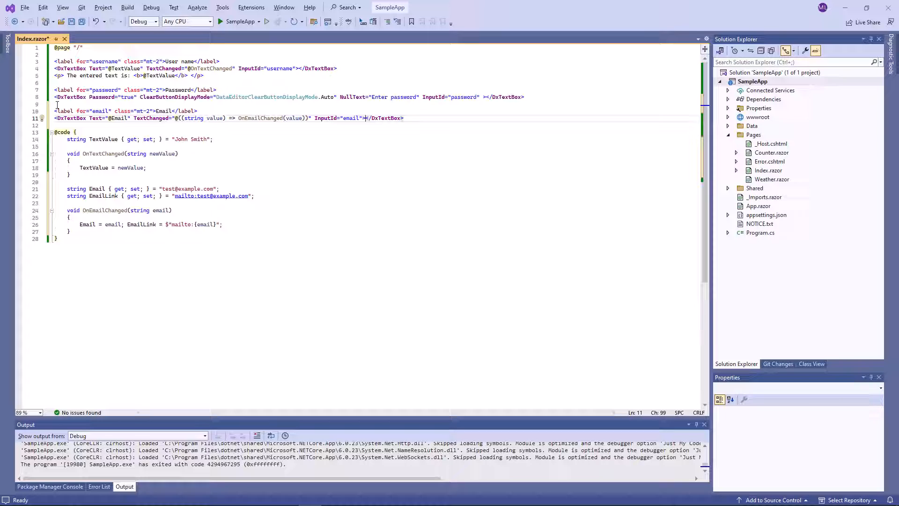
{"action": "type", "text": "<Buttons></Buttons>"}
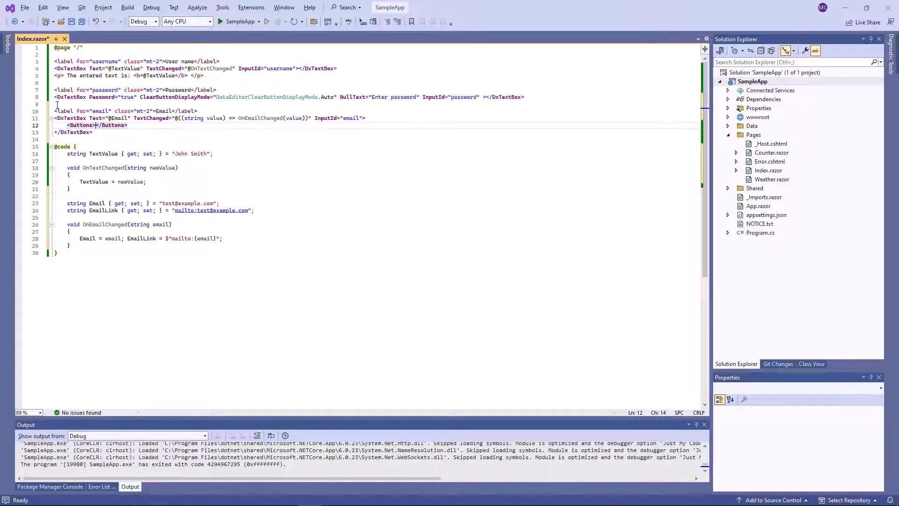
{"action": "type", "text": "<Dx"}
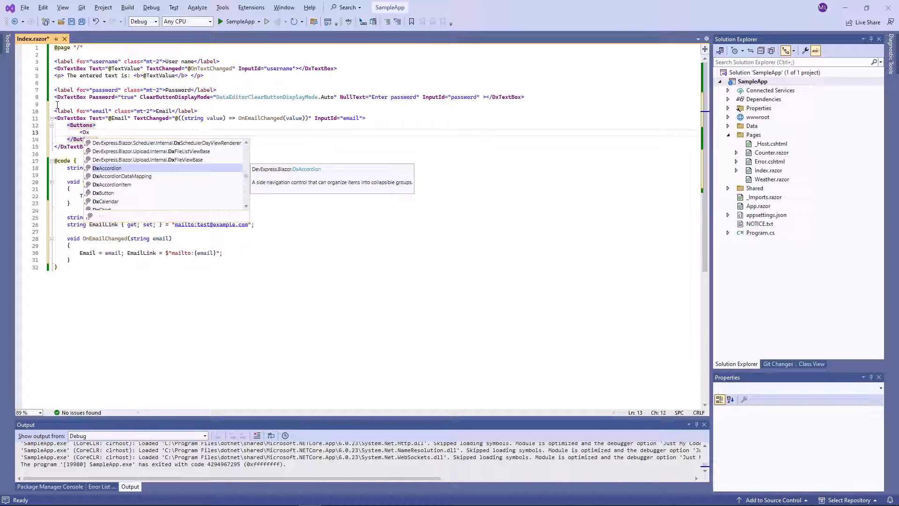
{"action": "type", "text": "DxEditorButton>"}
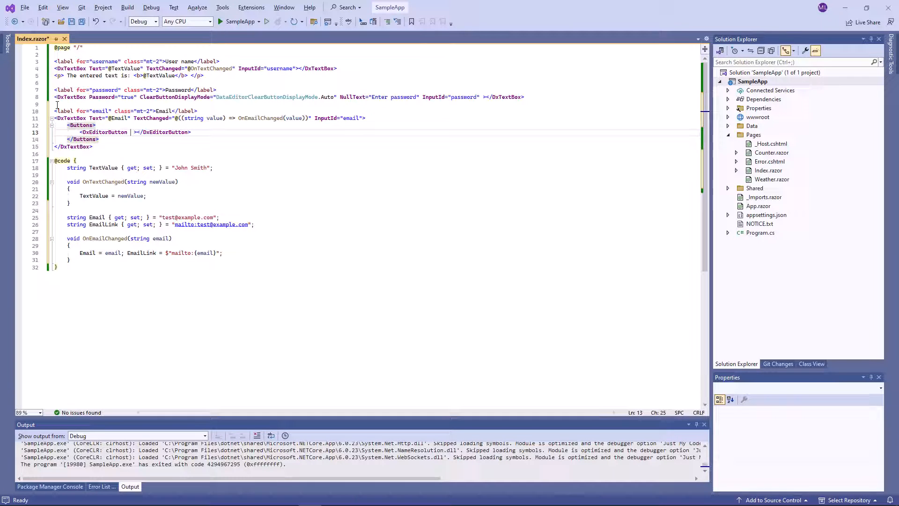
- Give the button icon oi oi-envelope-closed, tooltip "Send Email" and NavigateUrl EmailLink, then save
{"action": "type", "text": "IconCssClass=\"\""}
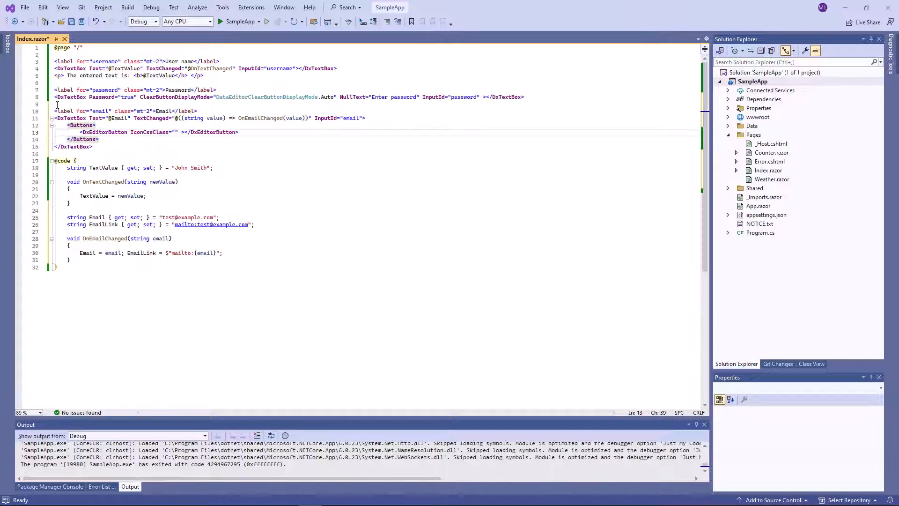
{"action": "type", "text": "oi oi-envelope-closed"}
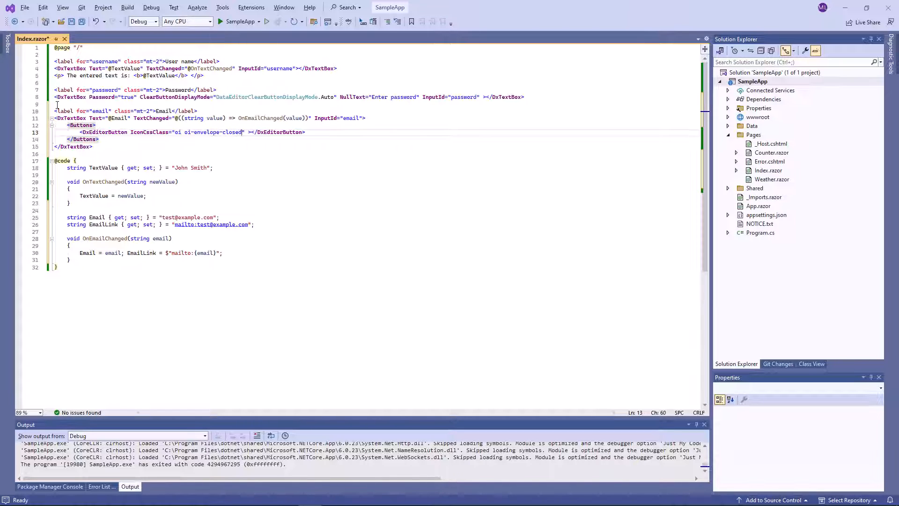
{"action": "type", "text": "Tooltip=\"\""}
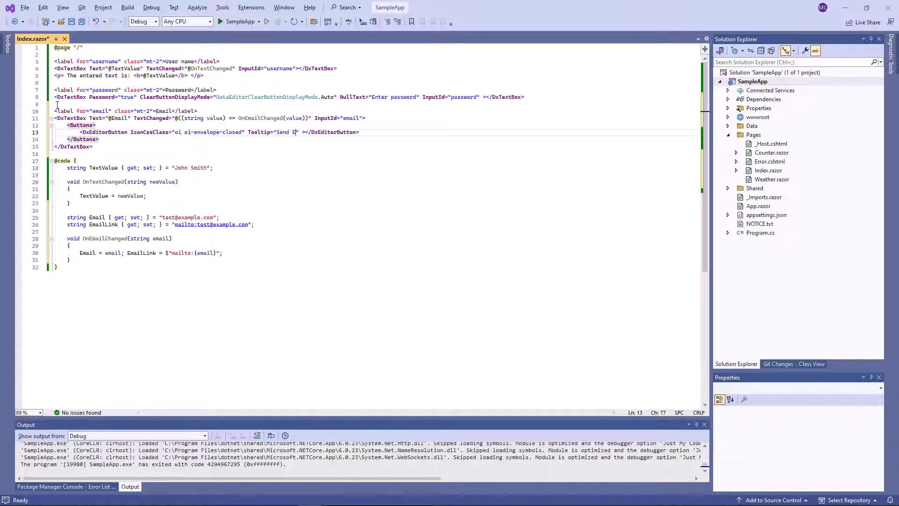
{"action": "type", "text": "\" \""}
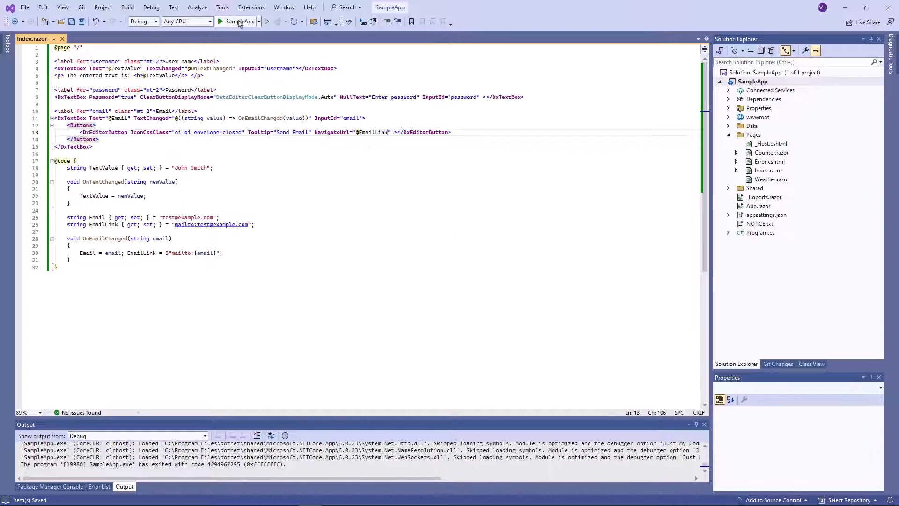
{"action": "left_click", "coordinate": [219, 22]}
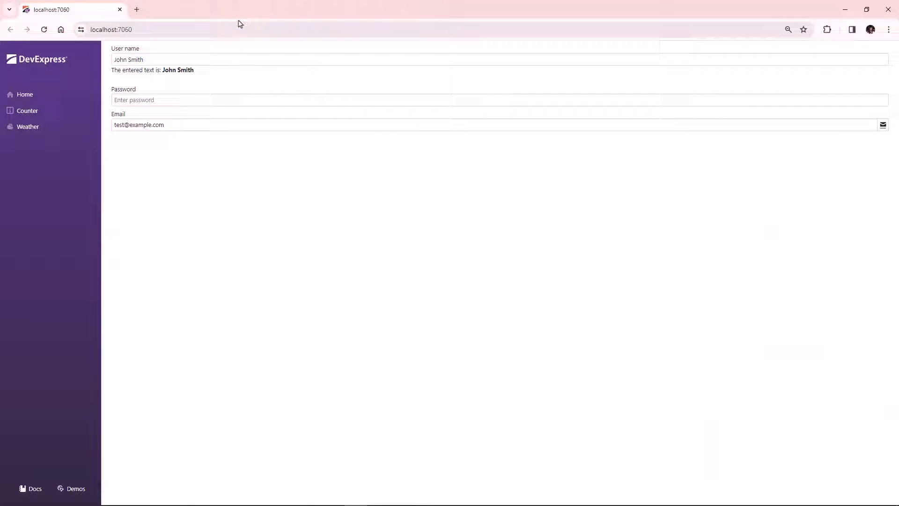
{"action": "left_click", "coordinate": [231, 124]}
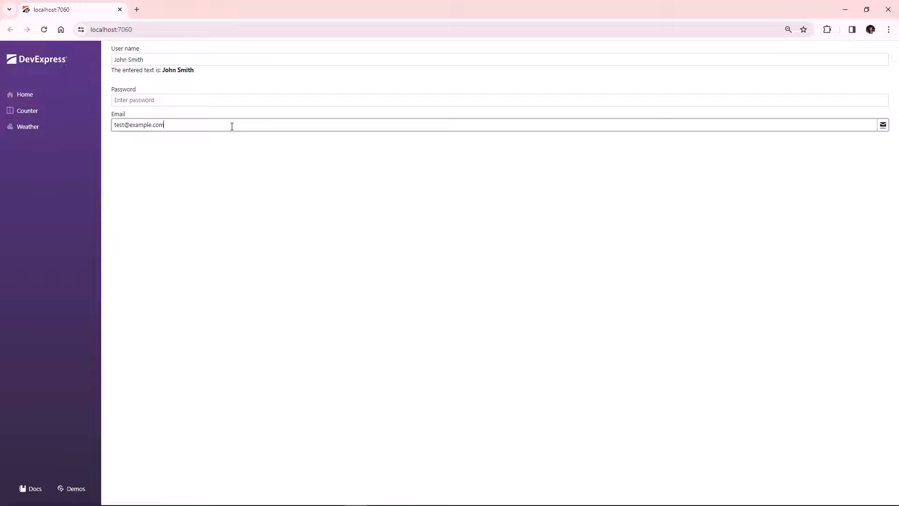
{"action": "mouse_move", "coordinate": [882, 125]}
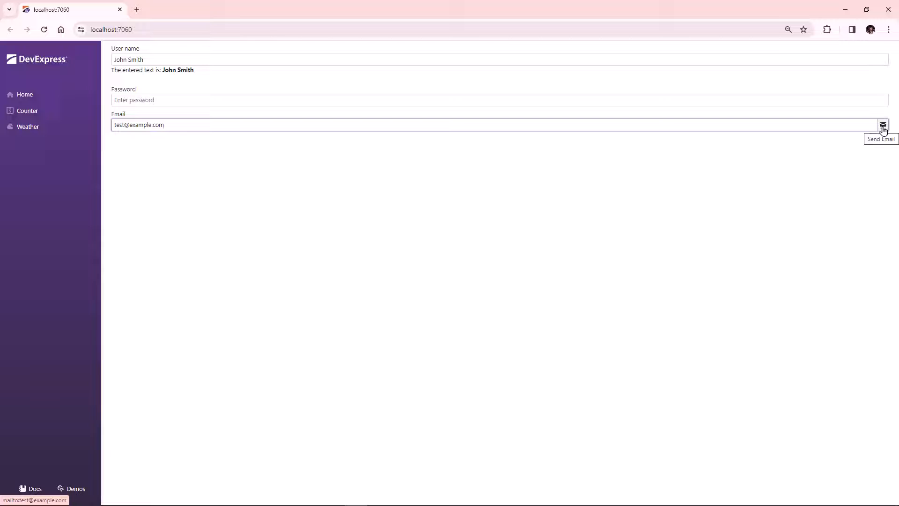